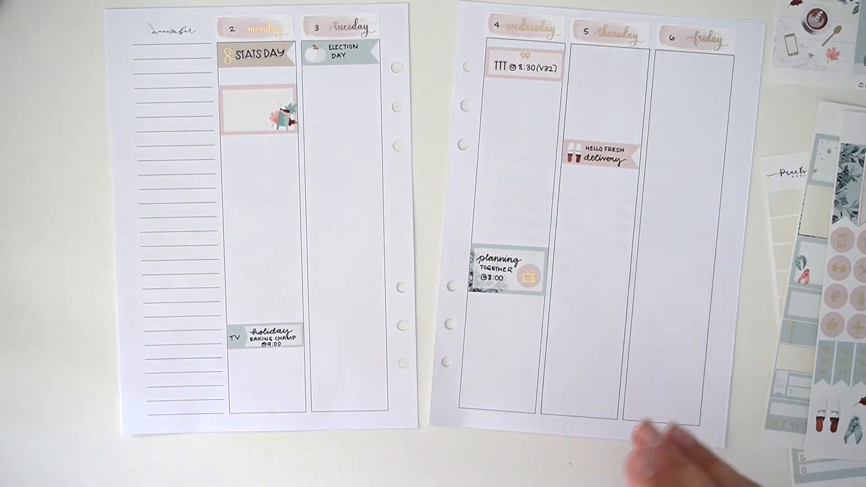
pyautogui.moveTo(663, 436)
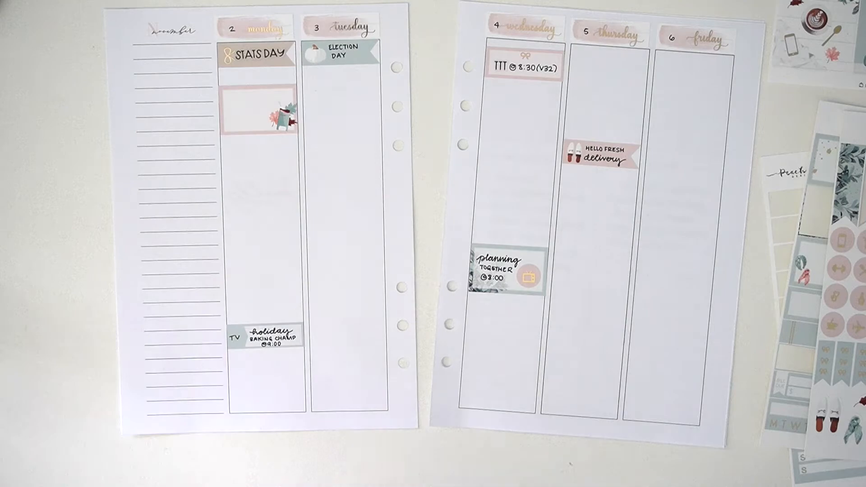